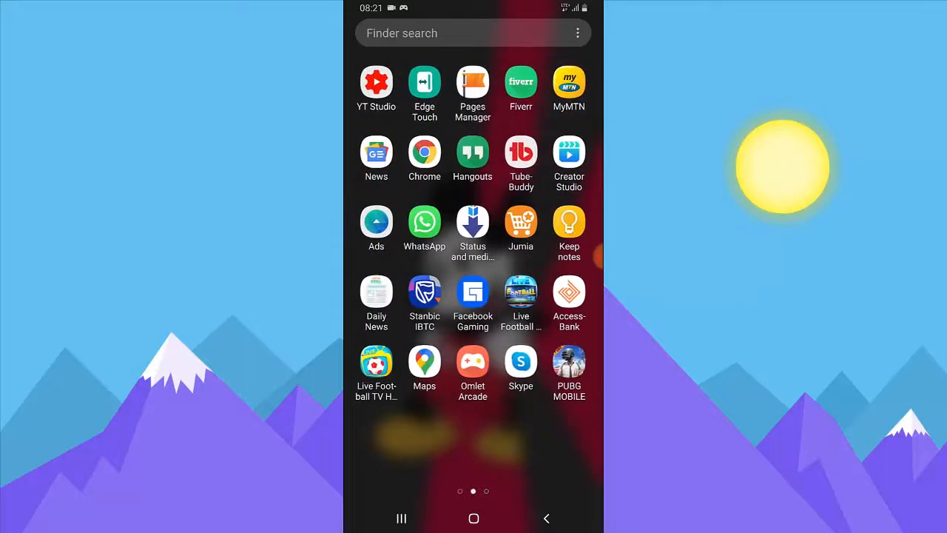
- Launch the Bitmoji app from the last page of the app drawer
scroll(left, 3)
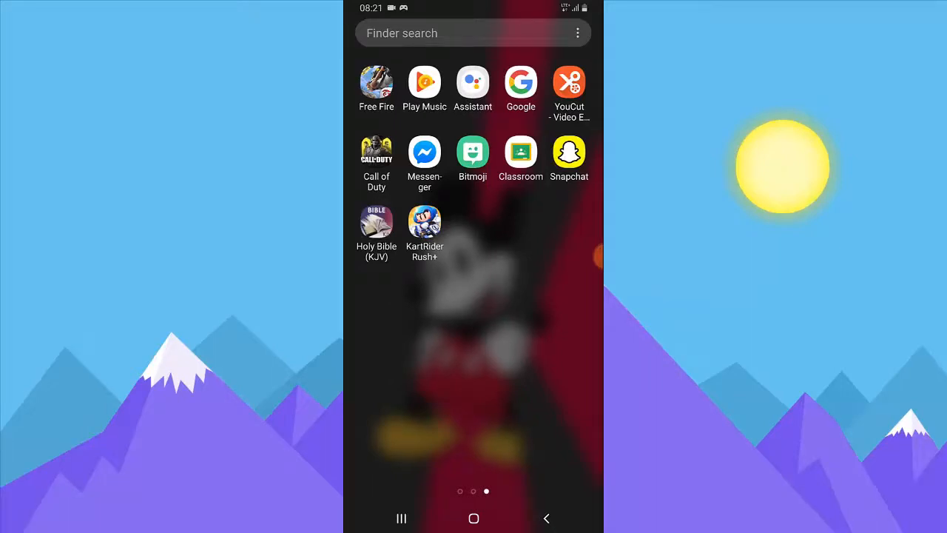
click(472, 153)
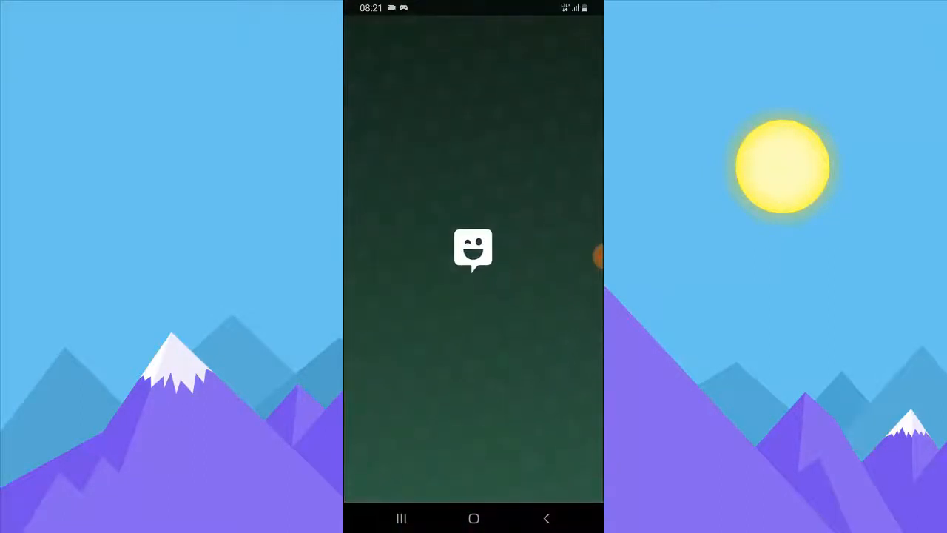
- Exit Bitmoji once it loads, returning to the app drawer
click(472, 250)
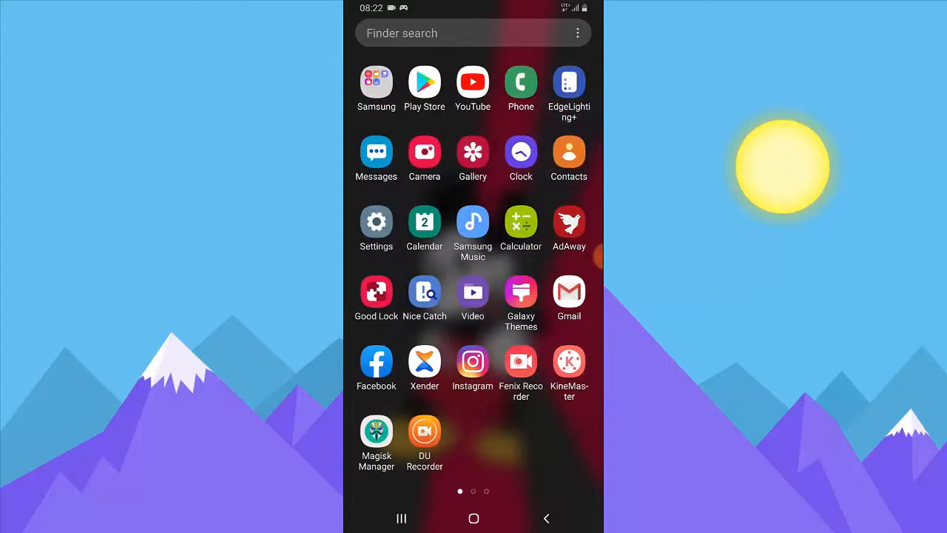
- Launch Snapchat from the last page of the app drawer
scroll(left, 3)
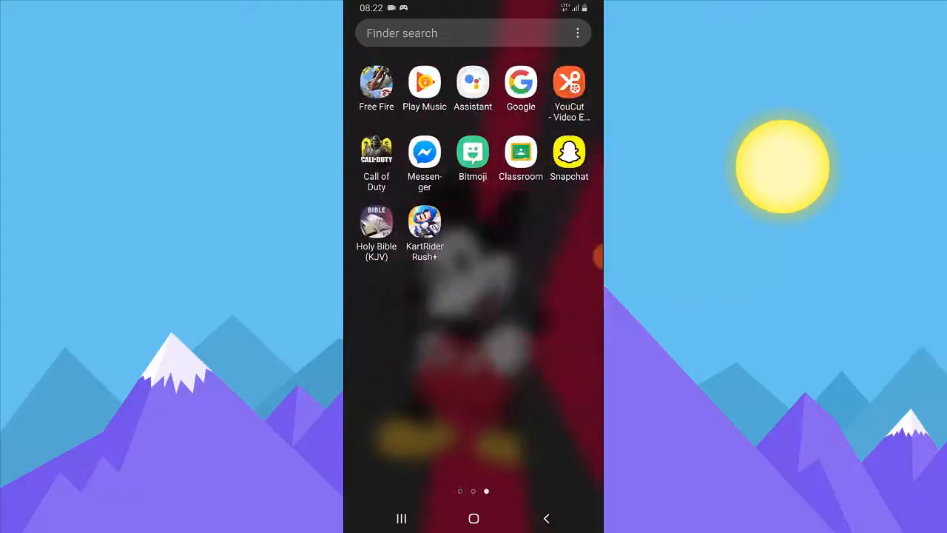
click(569, 153)
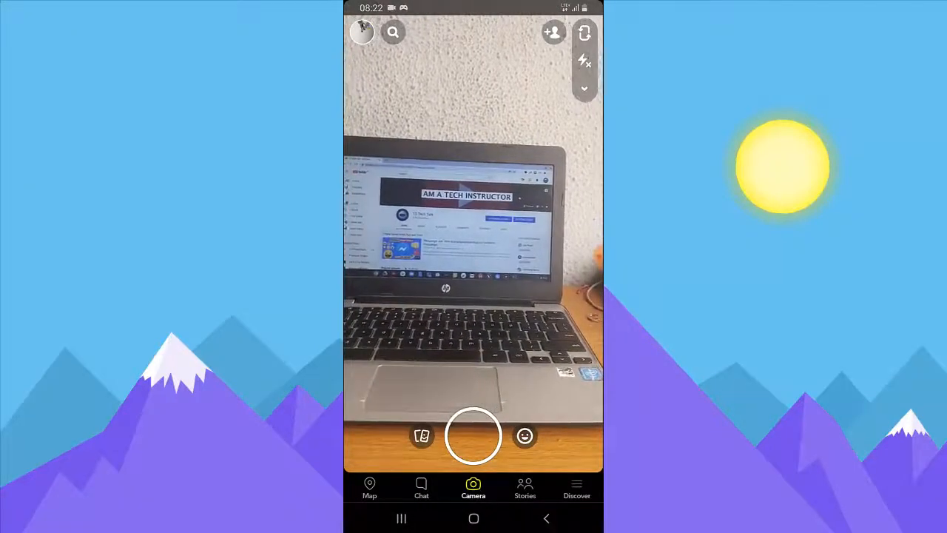
click(362, 32)
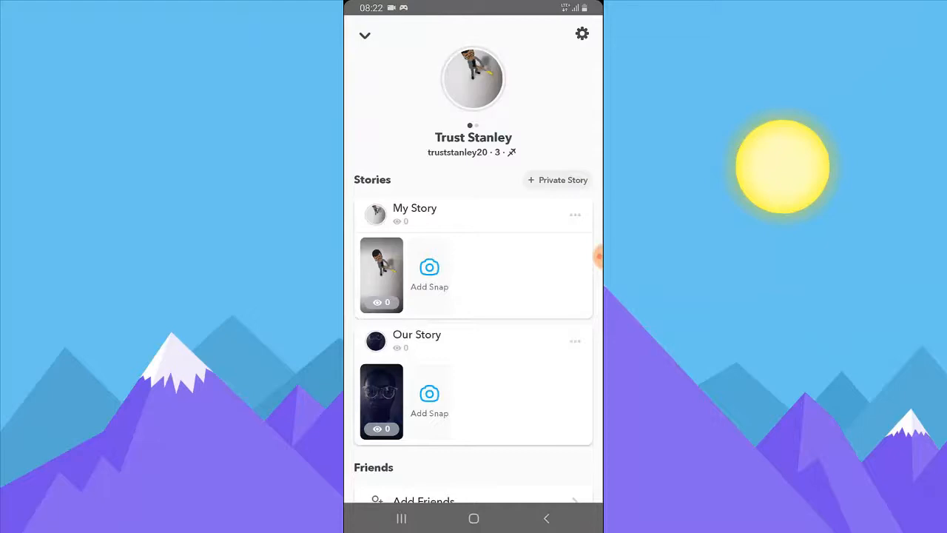
scroll(down, 3)
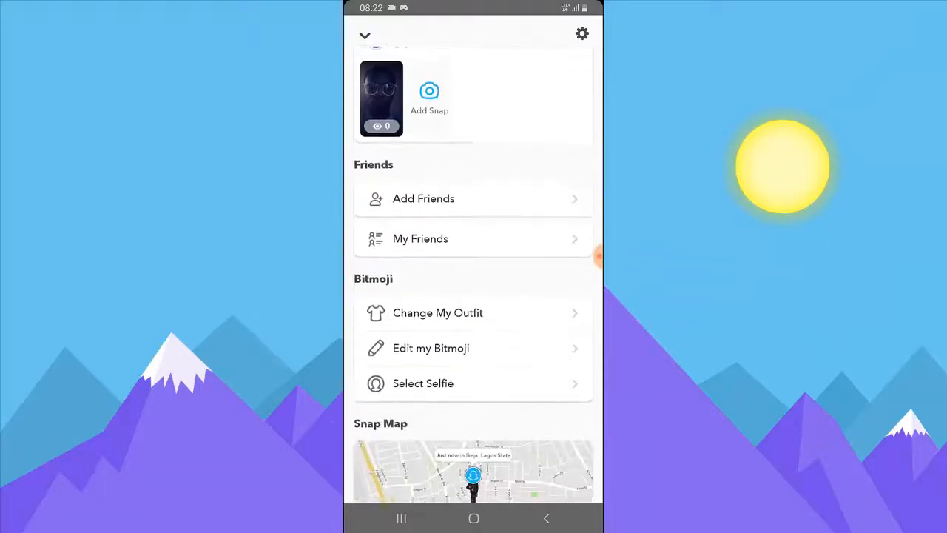
click(364, 35)
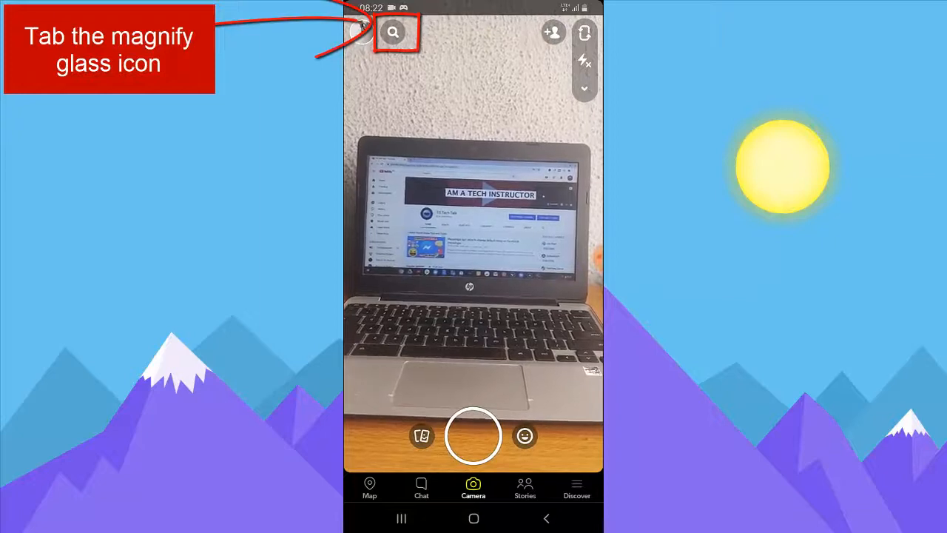
- Search Snapchat for 'bitmoji' to list the Bitmoji dance lenses
click(393, 32)
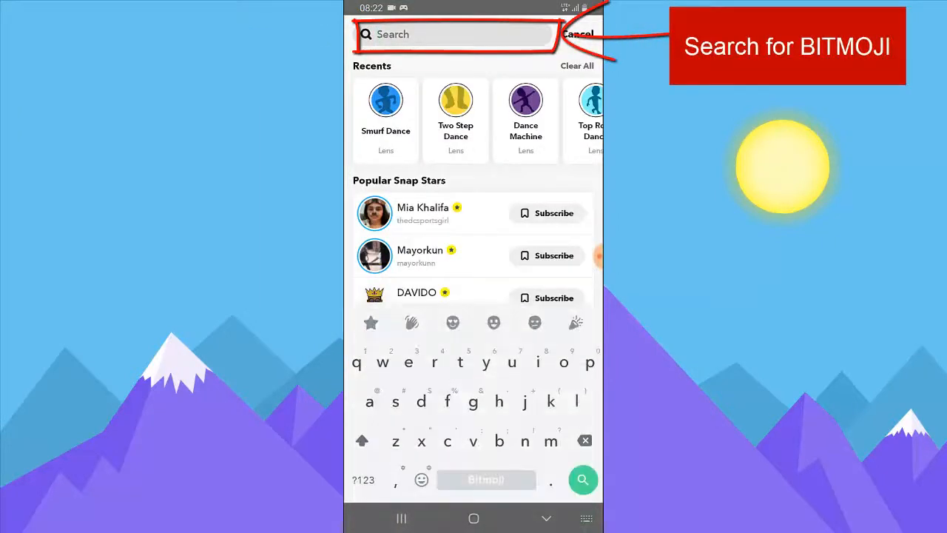
text(b)
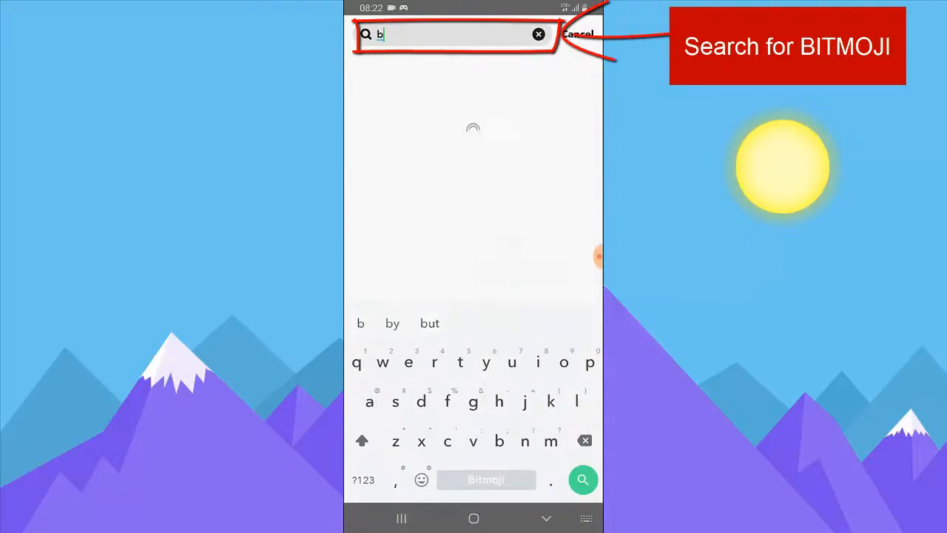
text(itmoji)
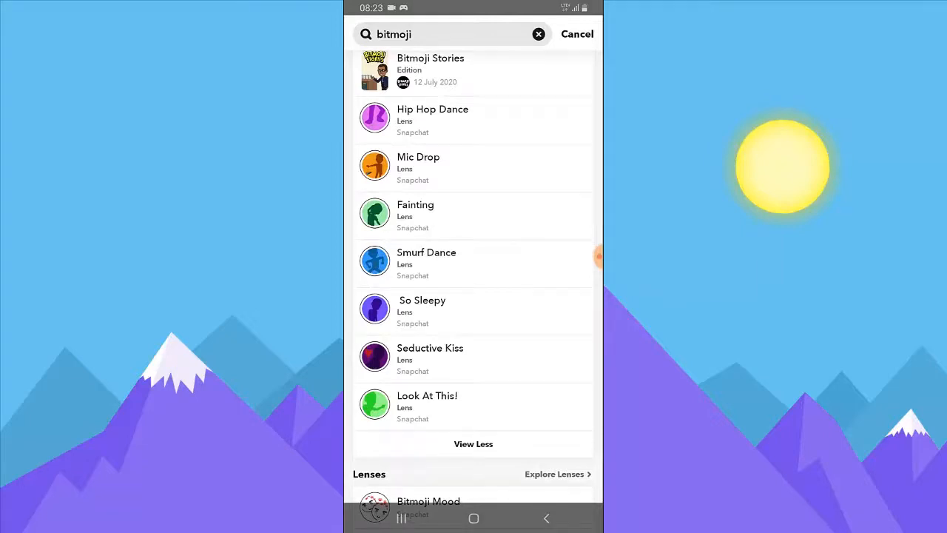
- Pick a Bitmoji dance lens and record it over the laptop scene
click(426, 262)
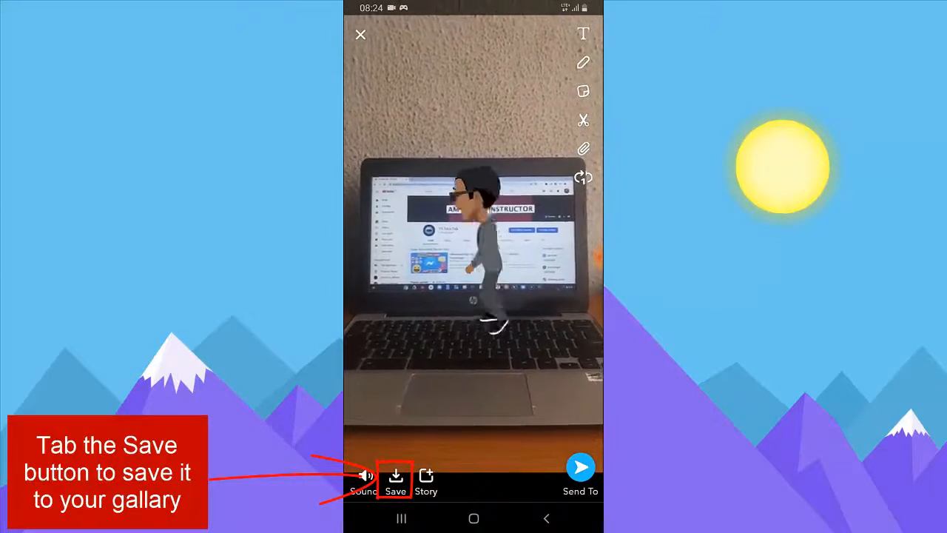
- Save the recorded Bitmoji dance snap to the phone gallery
click(395, 477)
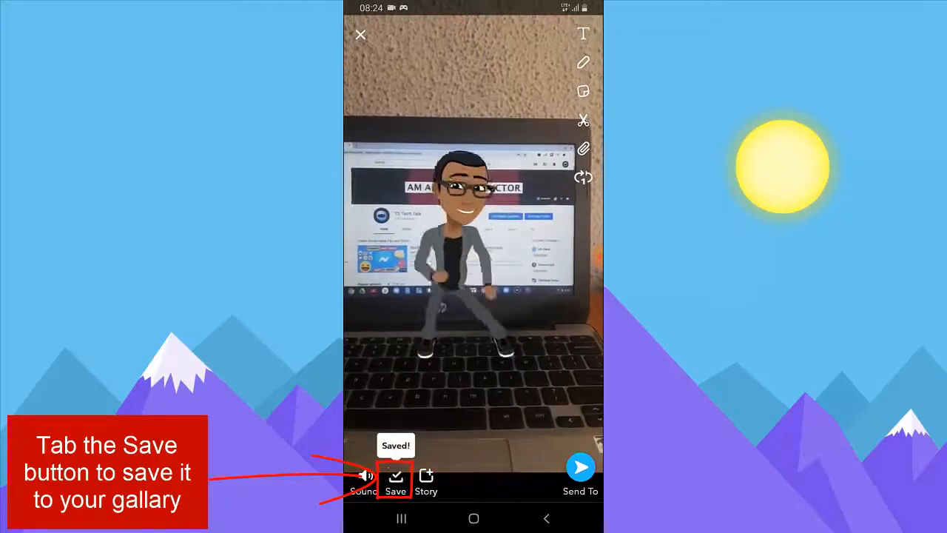
click(395, 477)
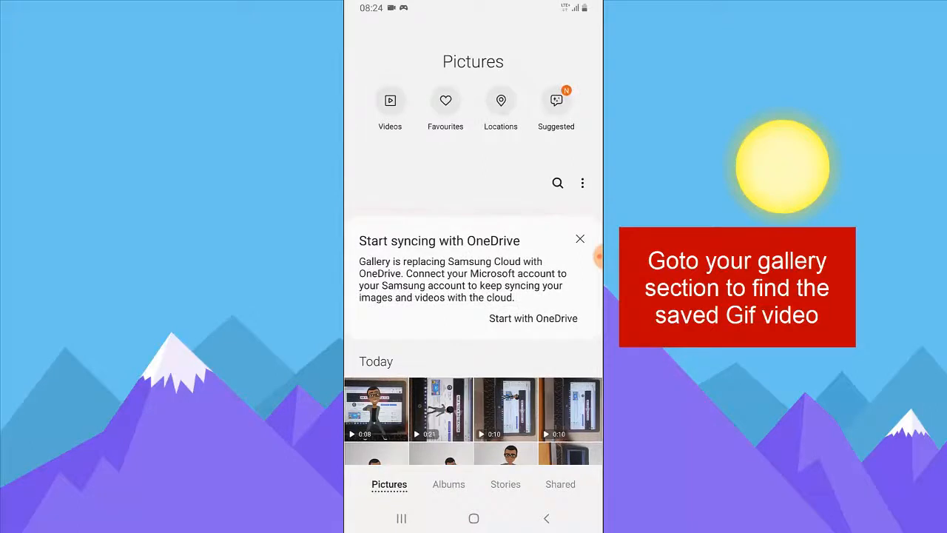
- Open the newest Bitmoji dance video under Today and play it
click(375, 409)
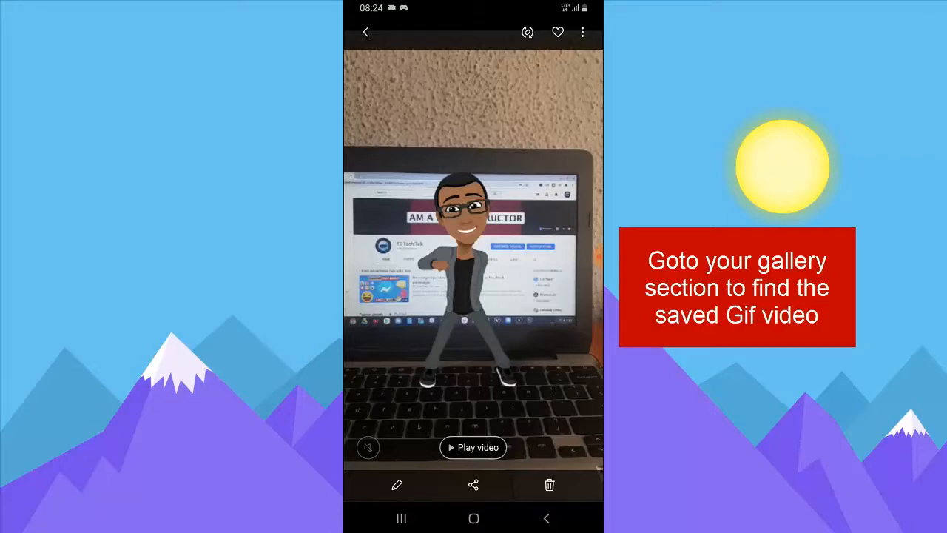
click(472, 447)
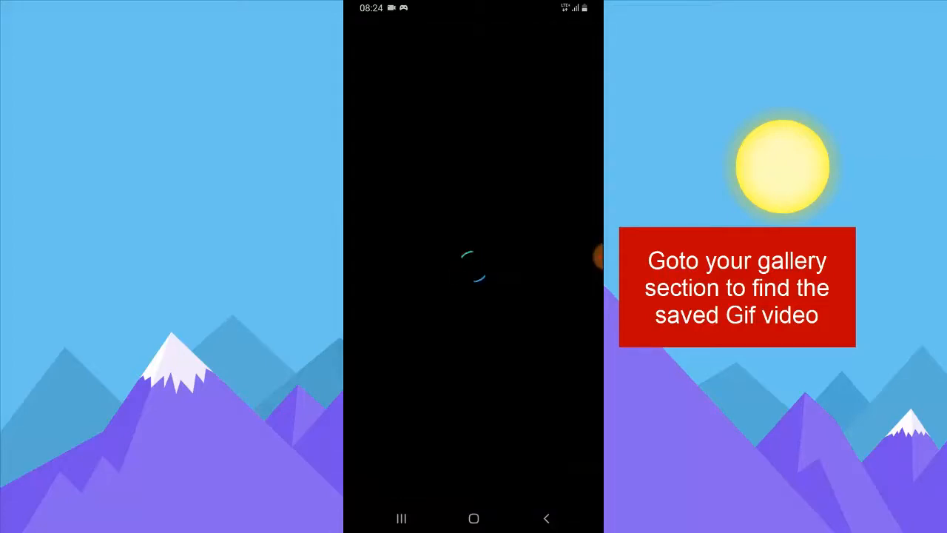